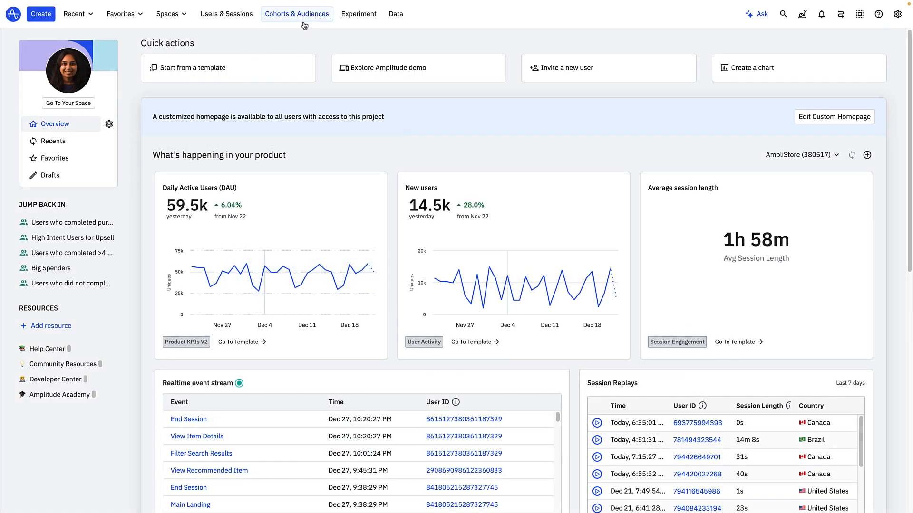
Go to Cohorts & Audiences and show the saved Computations list
click(297, 13)
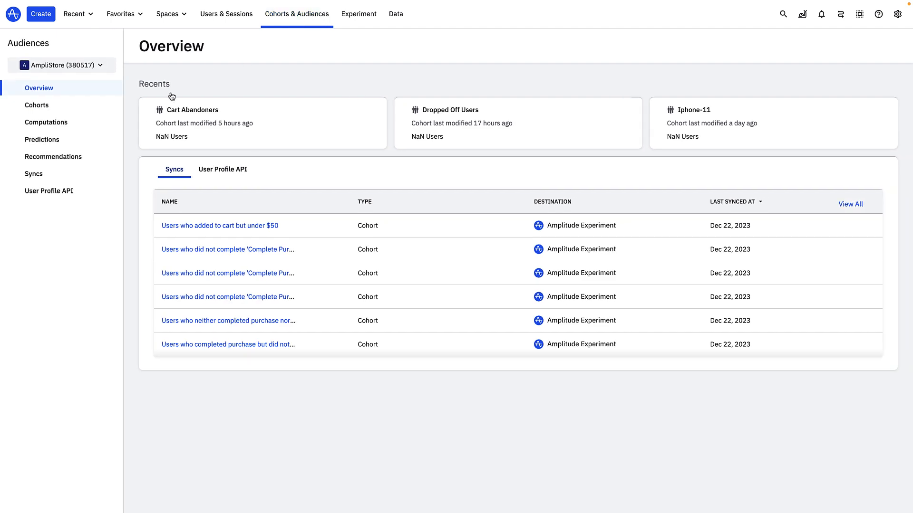
click(45, 122)
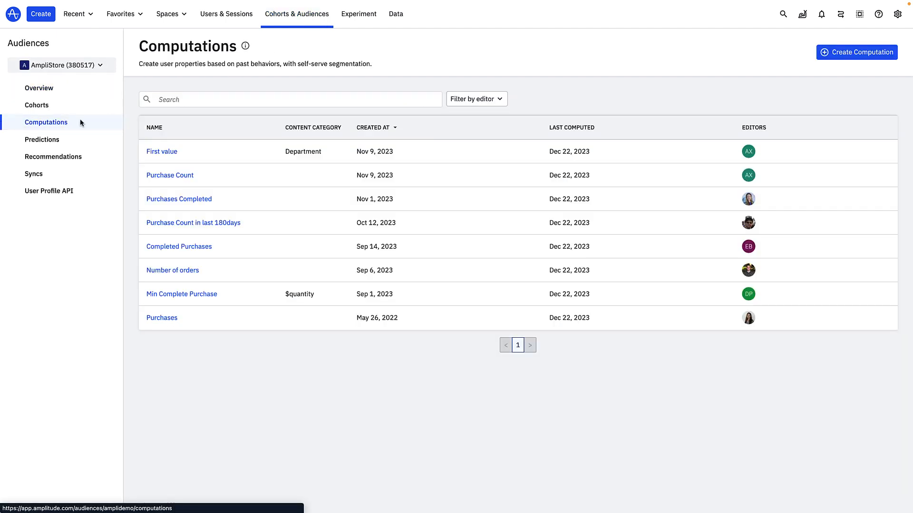
Start a new computation, glance at B2B use cases, and choose the Aggregation type
click(855, 51)
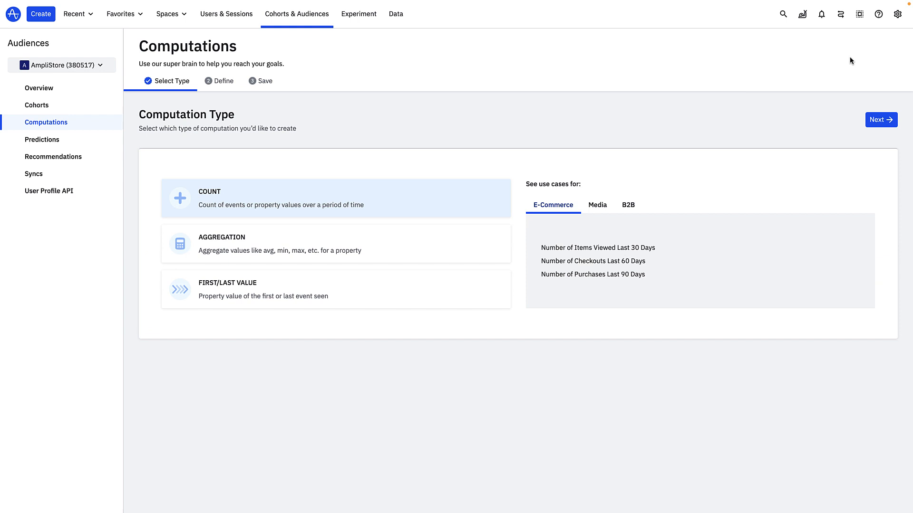
mouse_move(597, 205)
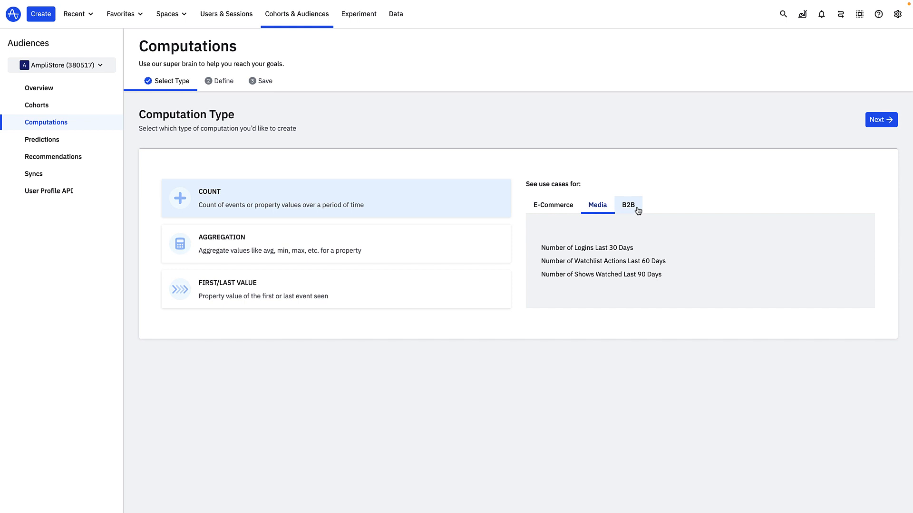
click(628, 204)
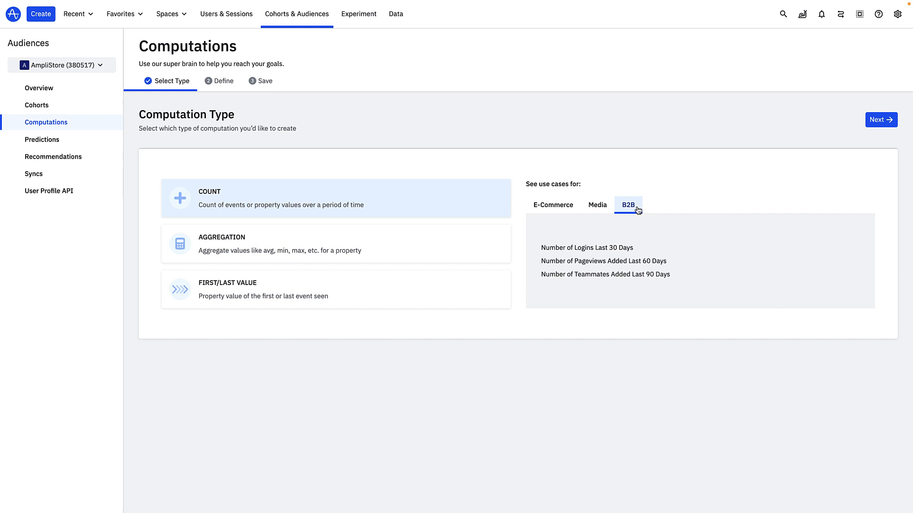
mouse_move(489, 239)
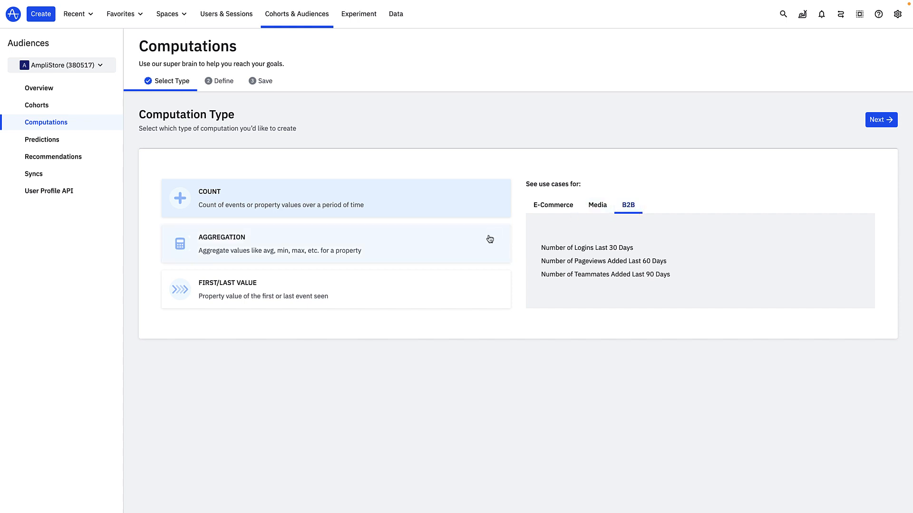
click(336, 243)
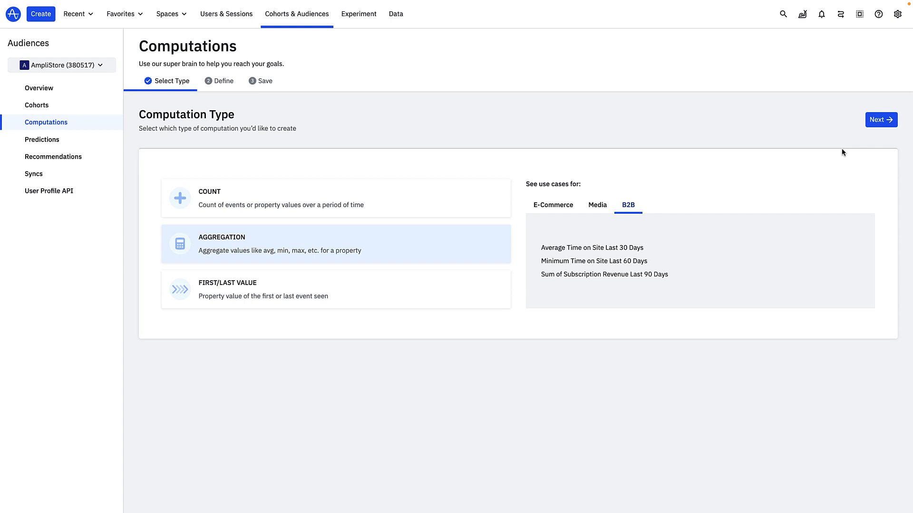
Define the computation as the Average of Cart Value on Complete Purchase events
click(880, 120)
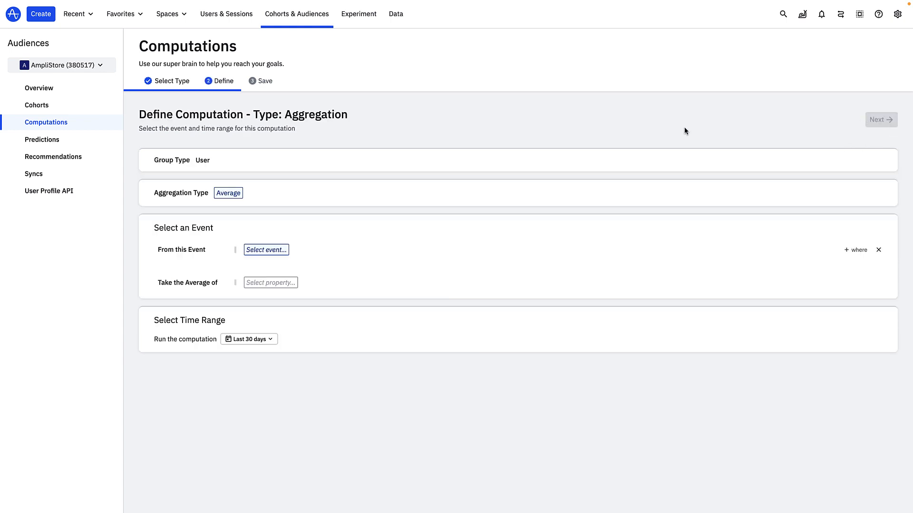
mouse_move(233, 203)
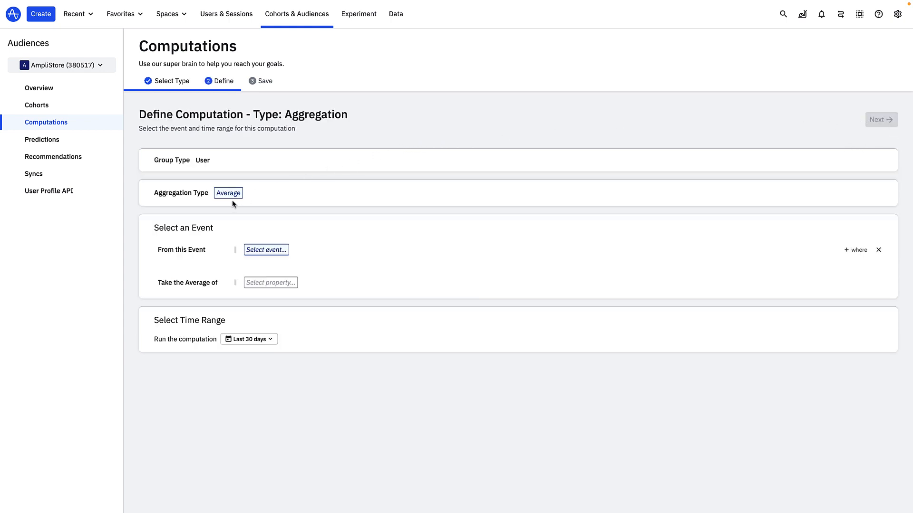
click(227, 193)
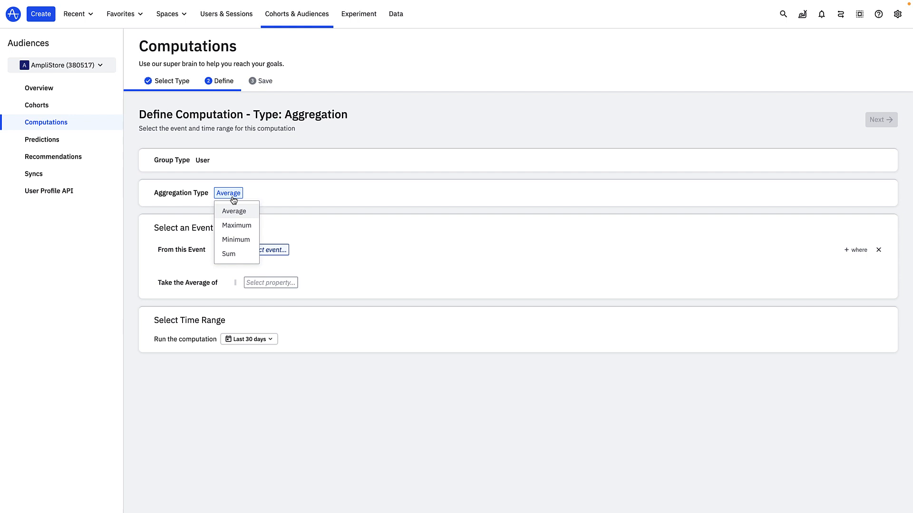
mouse_move(234, 206)
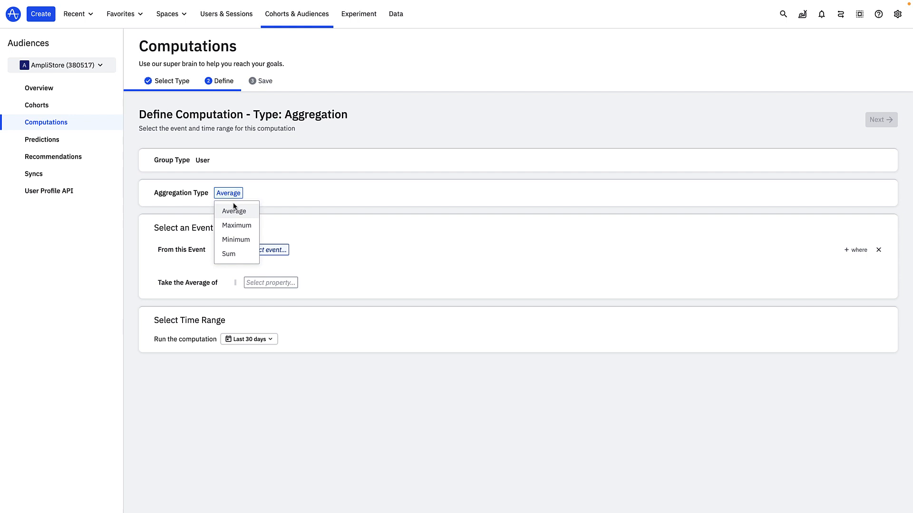
click(233, 211)
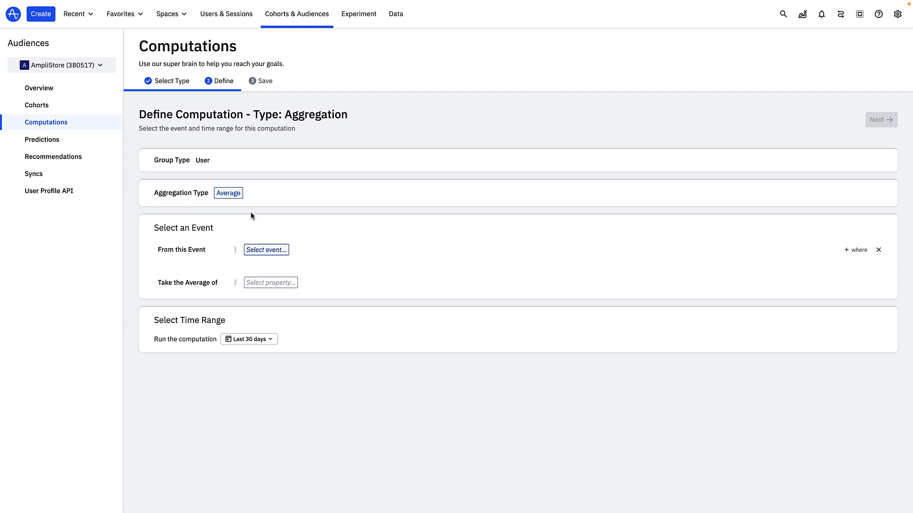
click(265, 250)
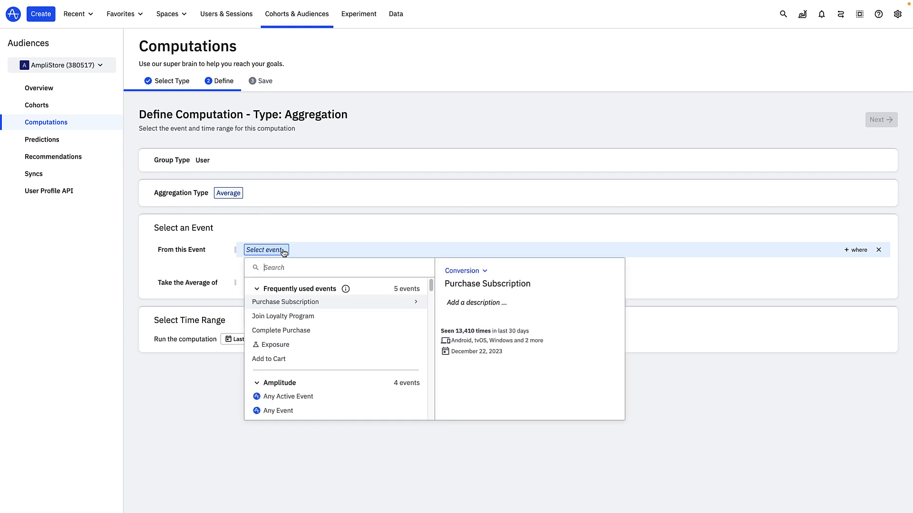
text(Complete)
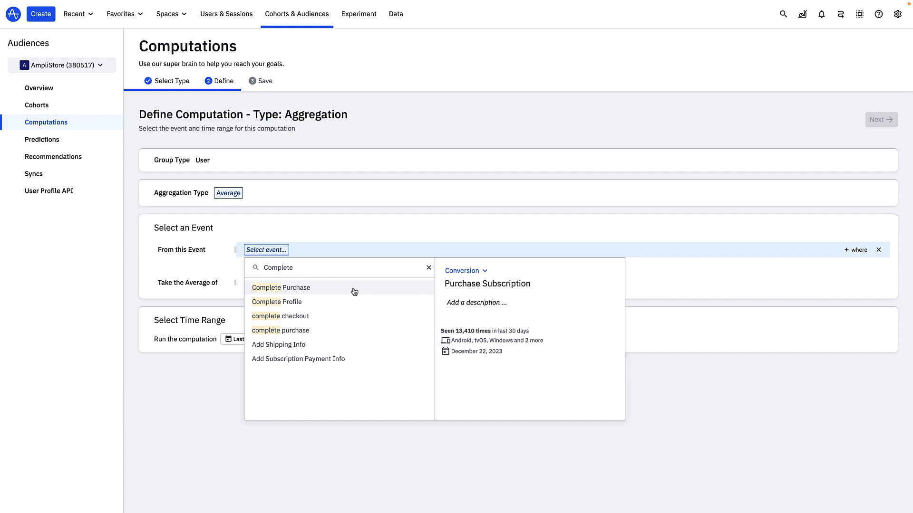
click(281, 287)
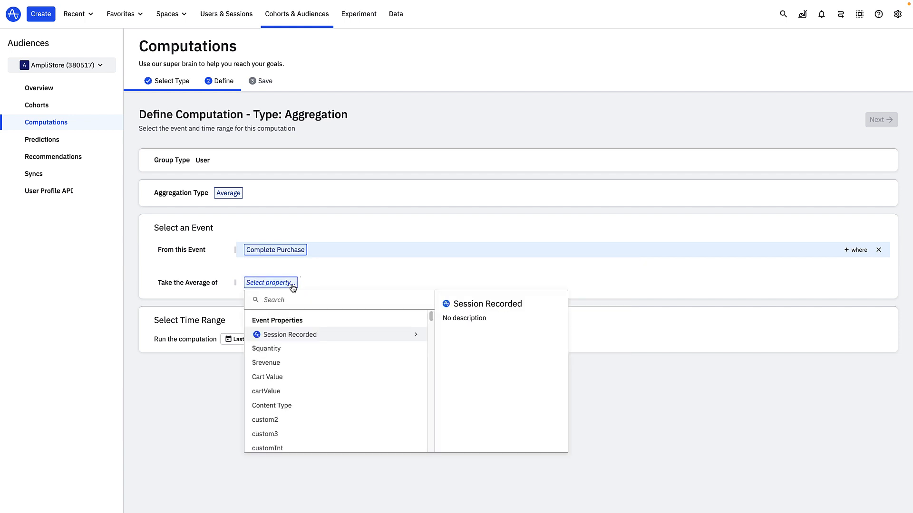
click(266, 376)
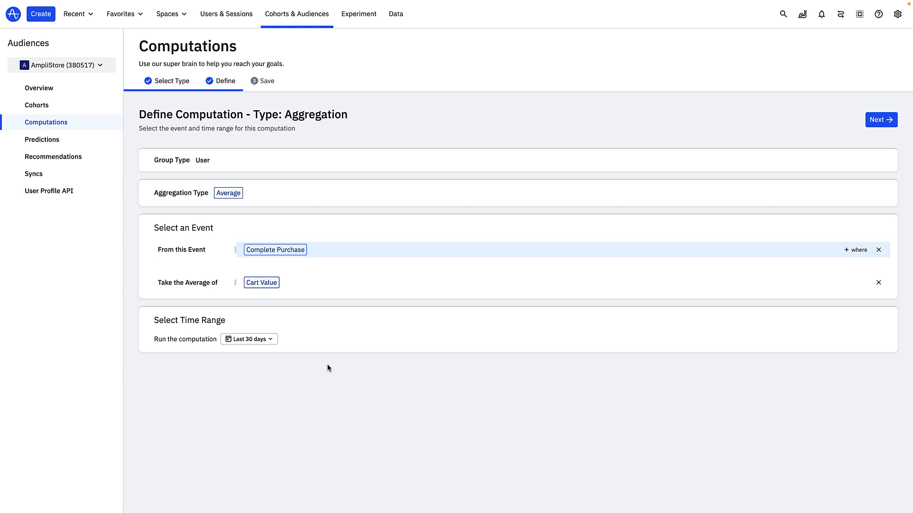
click(247, 338)
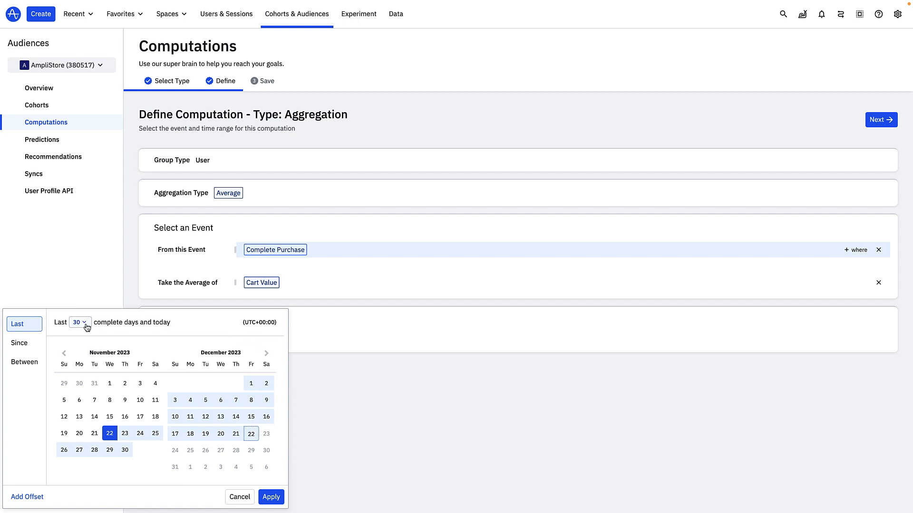
Change the computation's time range from the last 30 days to the last 90 days
click(80, 322)
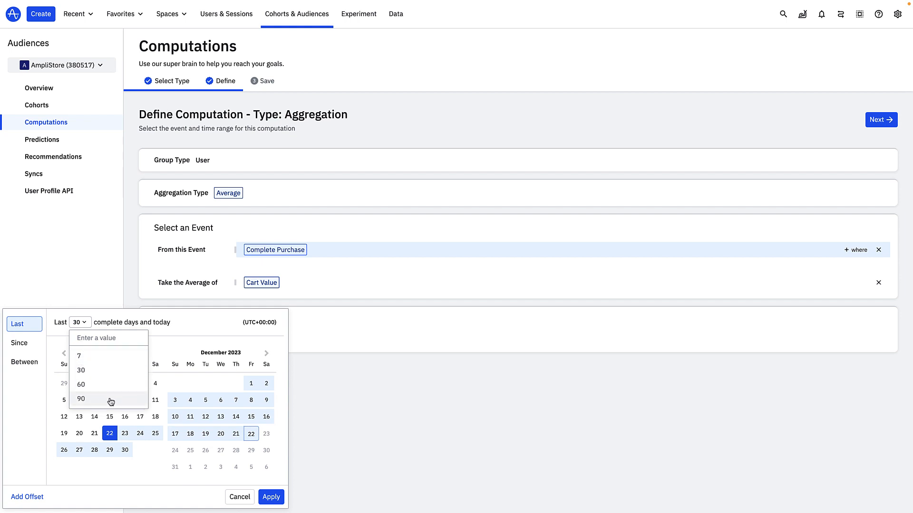
click(80, 398)
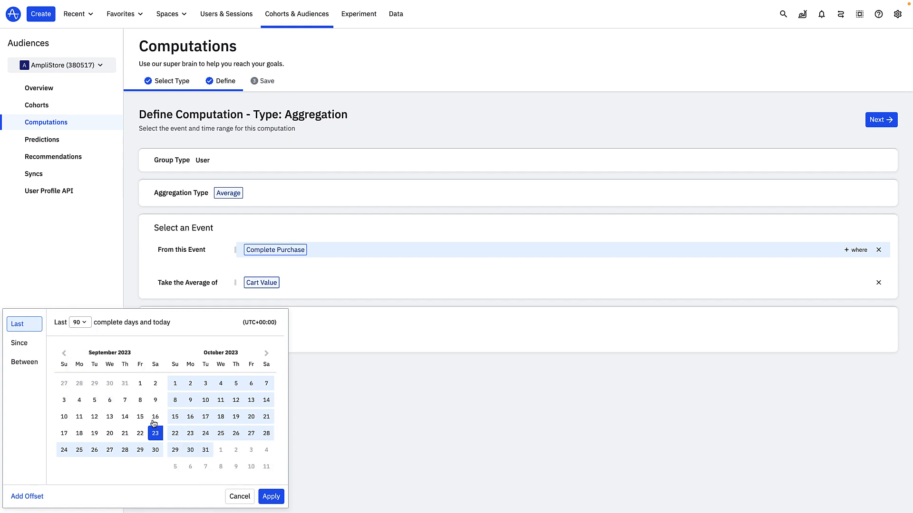
click(271, 497)
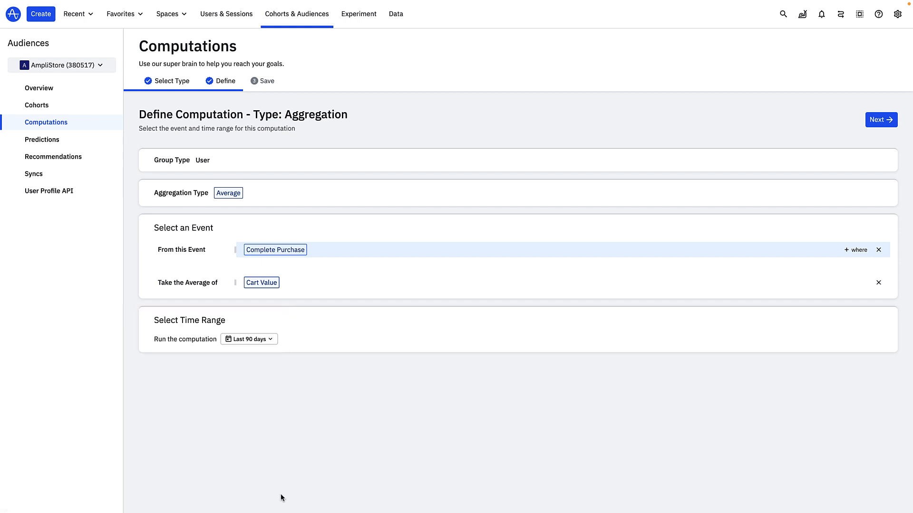
mouse_move(294, 485)
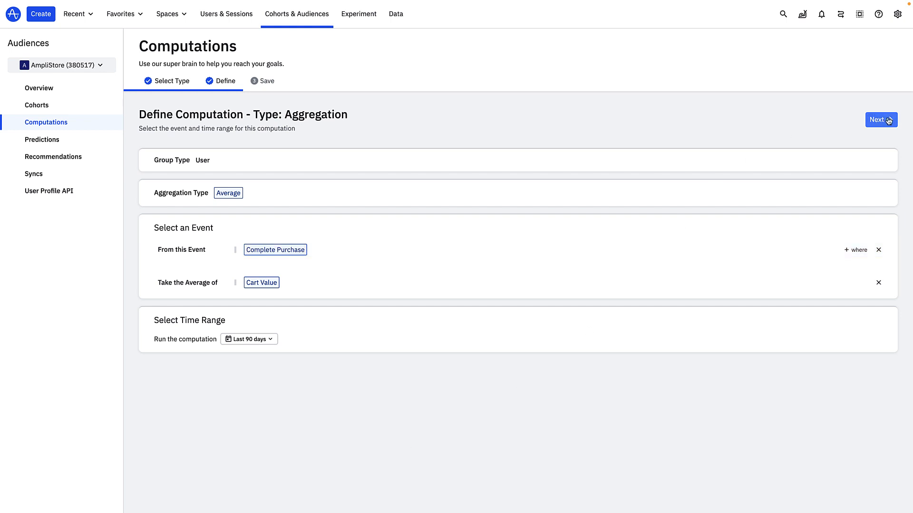
Name the computation 'Avg Cart Value L90D' and build it
click(879, 120)
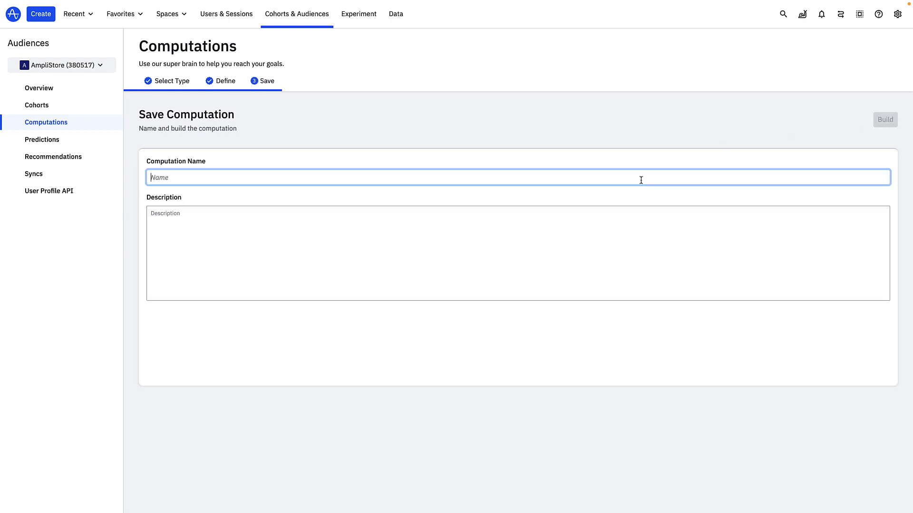
text(Avg Cart Value L90D)
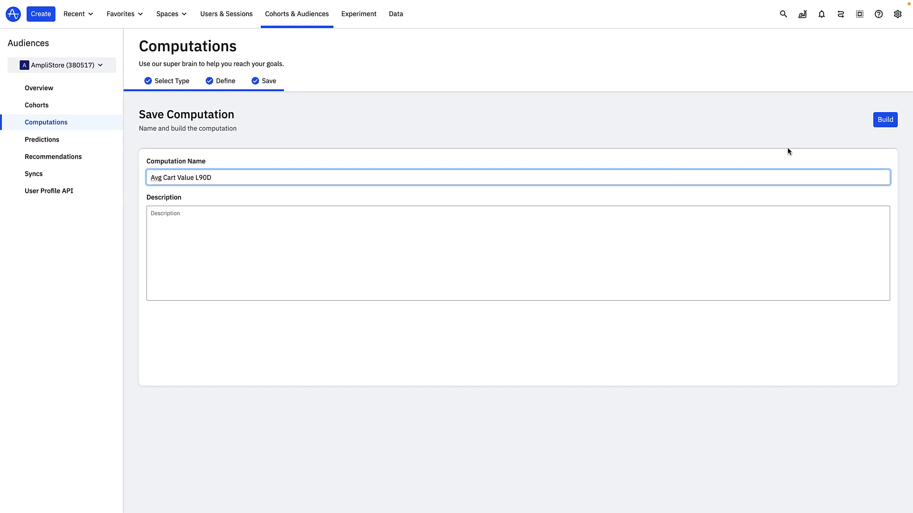
click(884, 119)
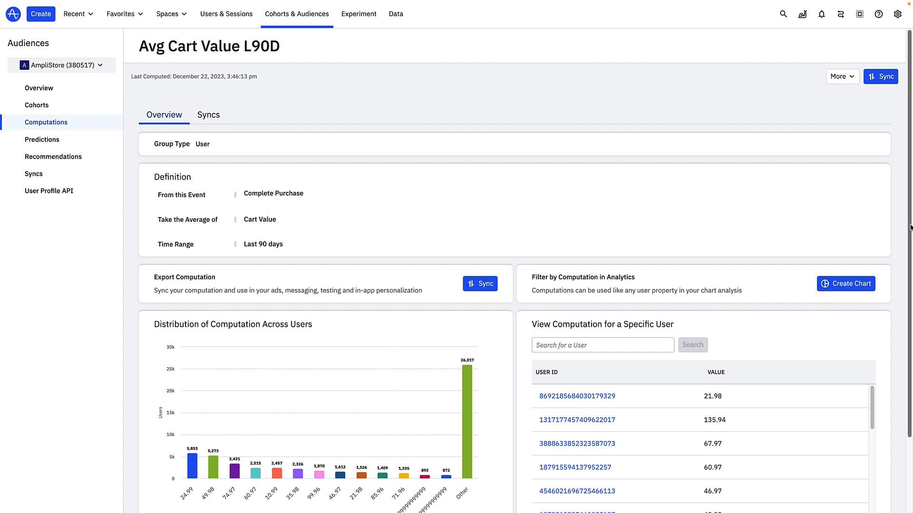
Review the built computation, then start a new cohort defined from scratch
scroll(down, 3)
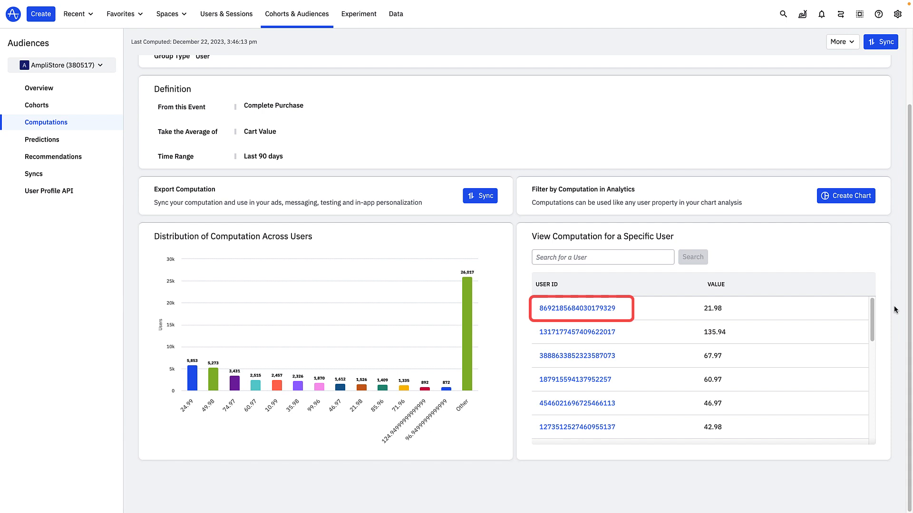
click(712, 309)
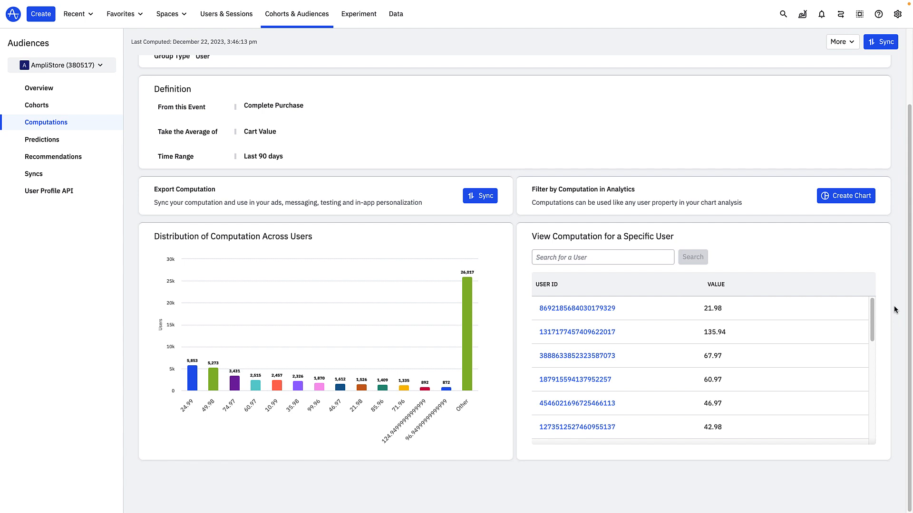
click(36, 104)
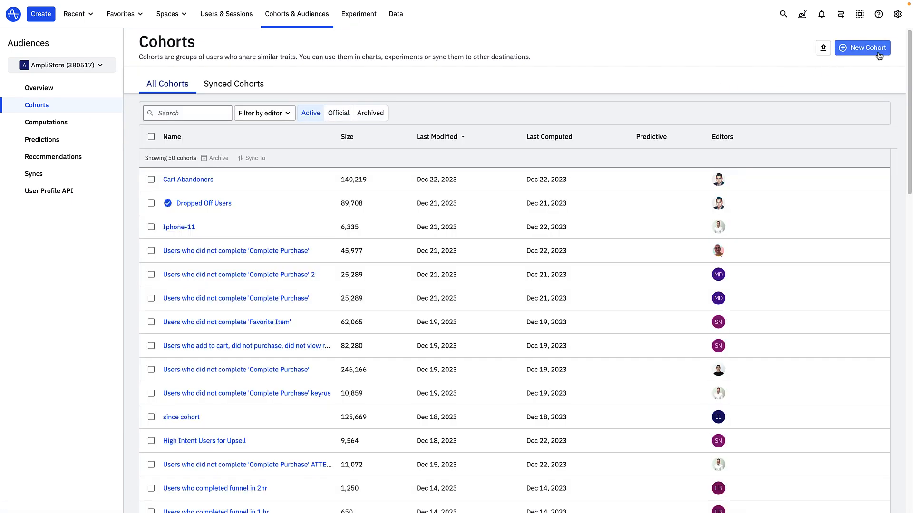
click(862, 48)
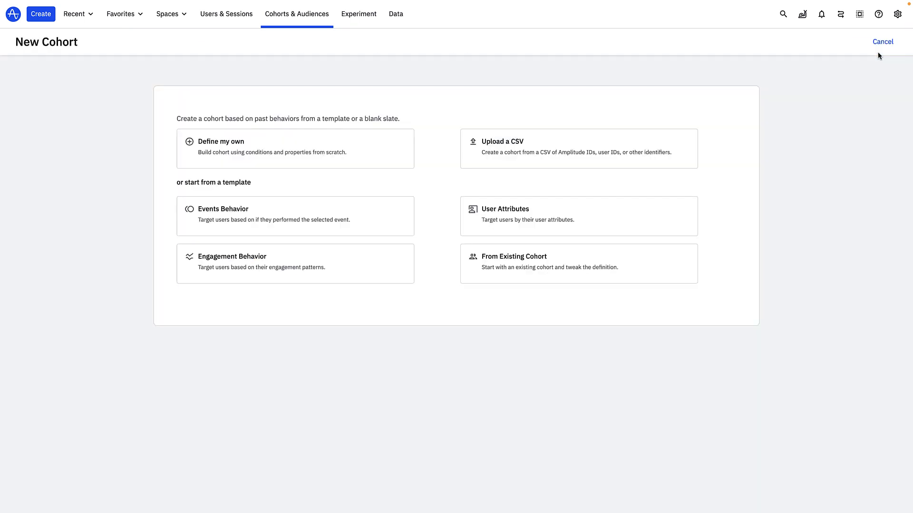
mouse_move(411, 154)
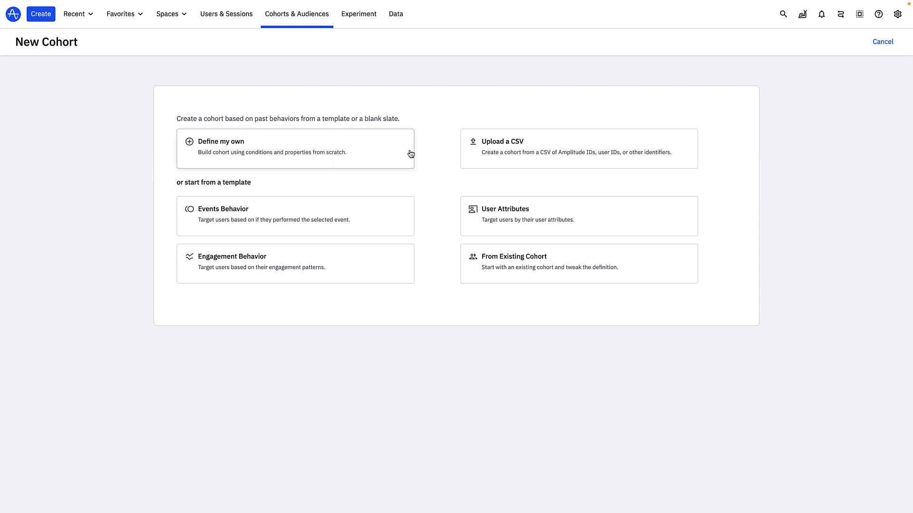
click(294, 148)
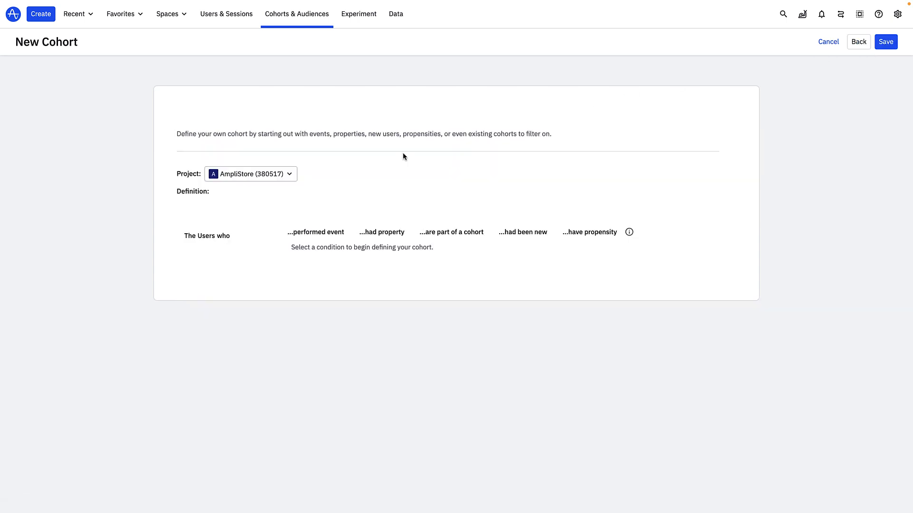
Add the condition: user property Avg Cart Value L90D ≥ 75
click(383, 232)
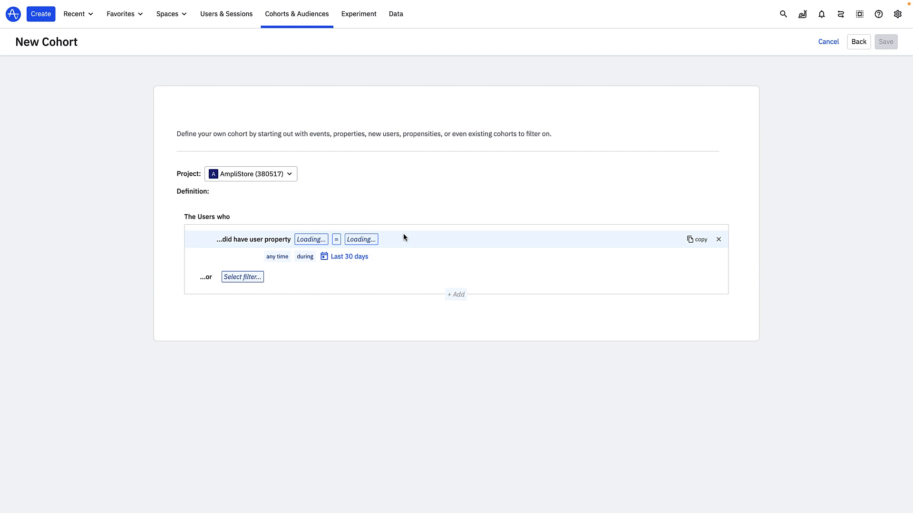
click(311, 240)
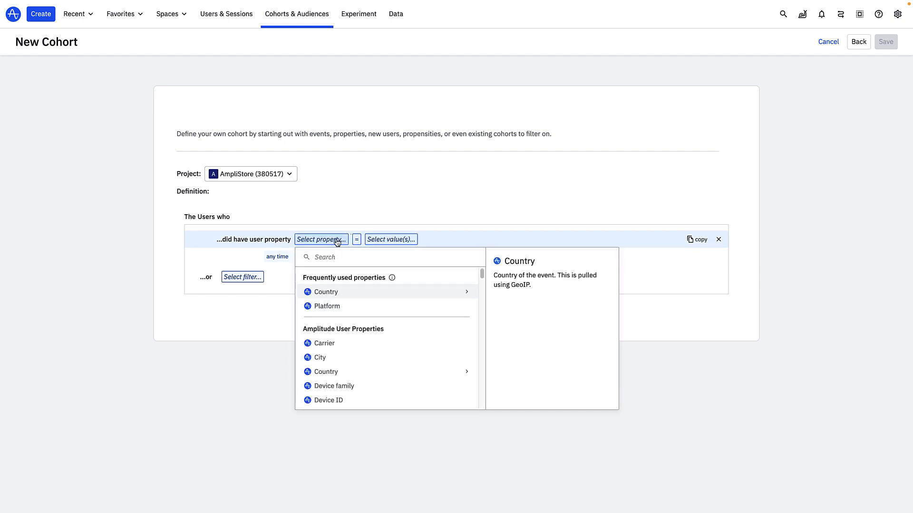
text(Avg)
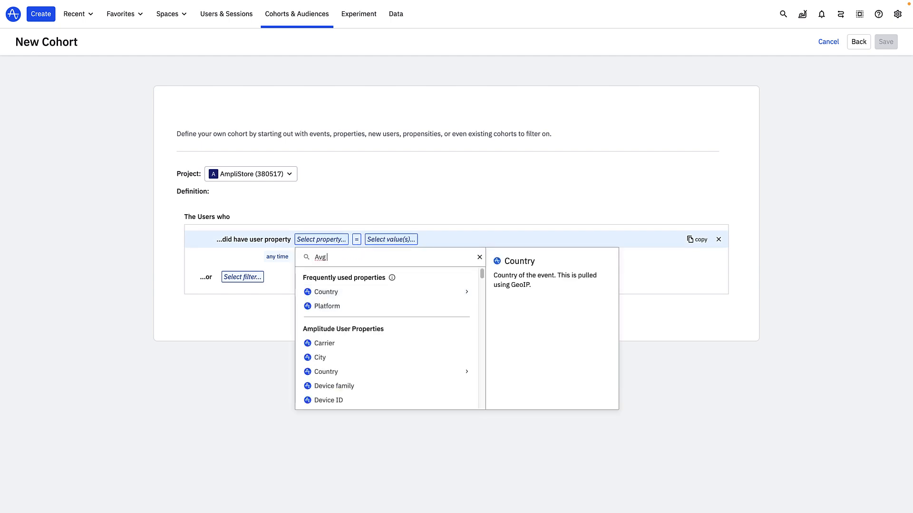
text(Cart)
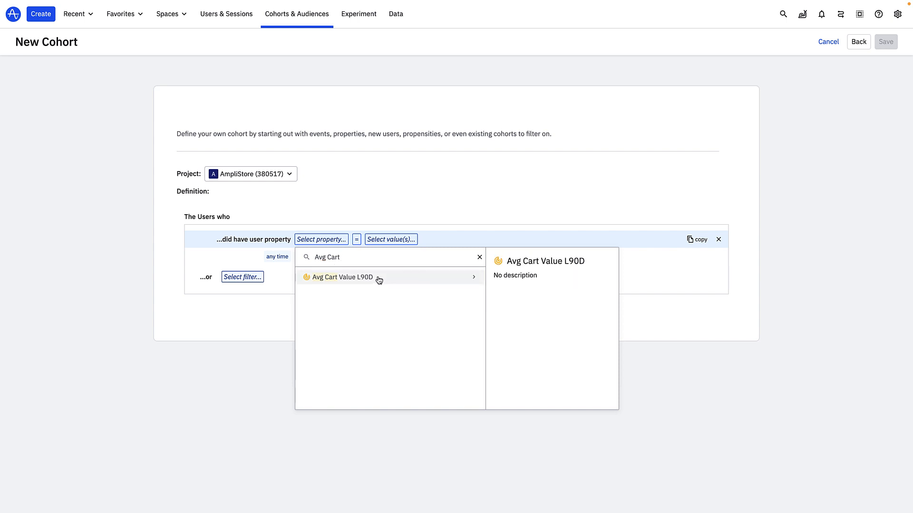
click(340, 276)
text(75)
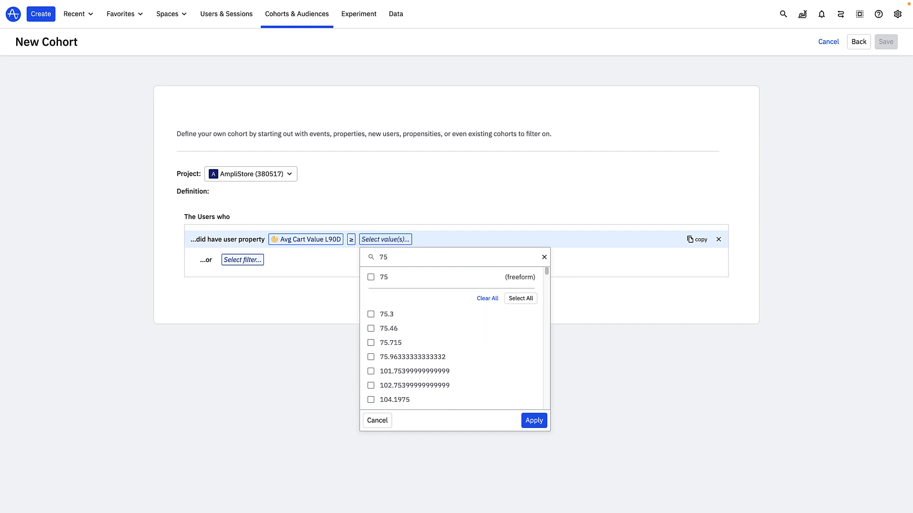
click(532, 420)
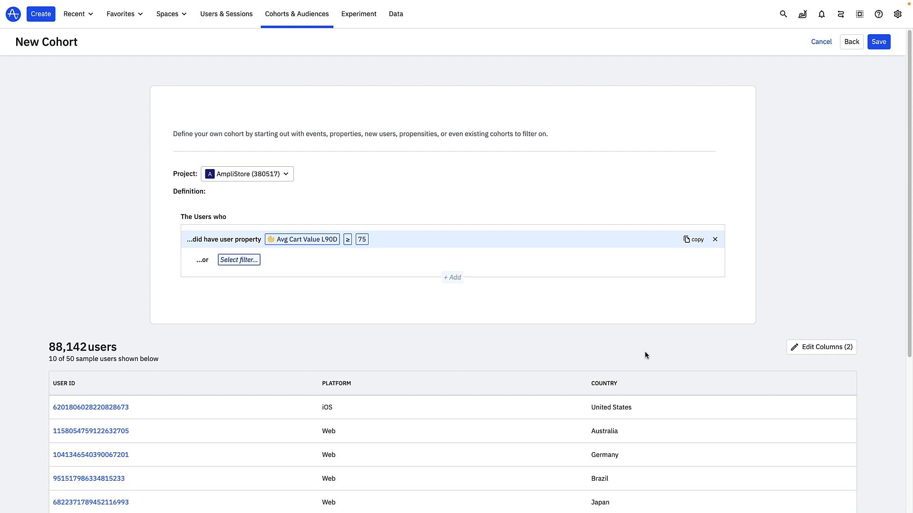
mouse_move(452, 277)
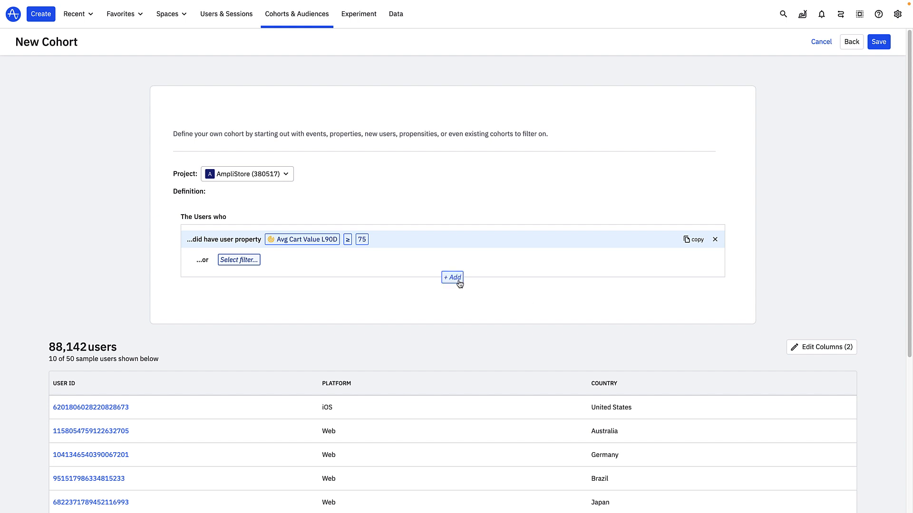
Add a second condition requiring the Add Review event and review the sample users
click(451, 277)
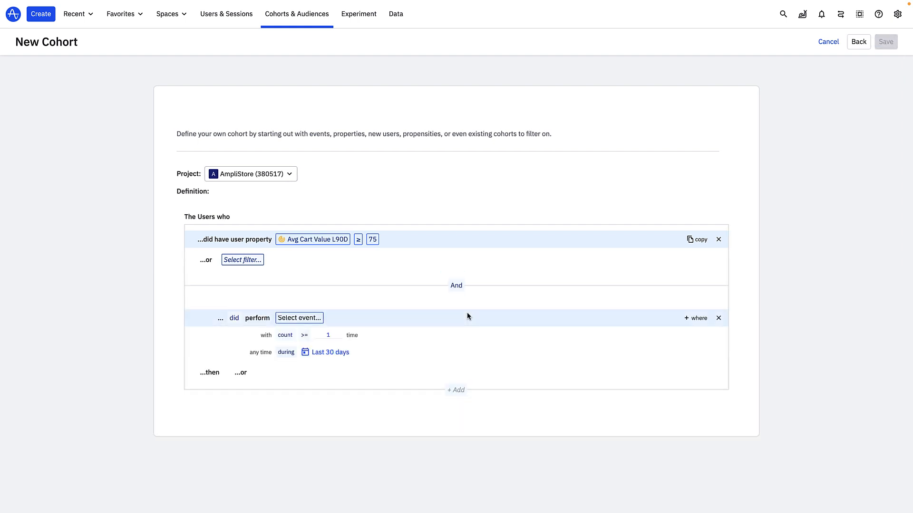
click(298, 318)
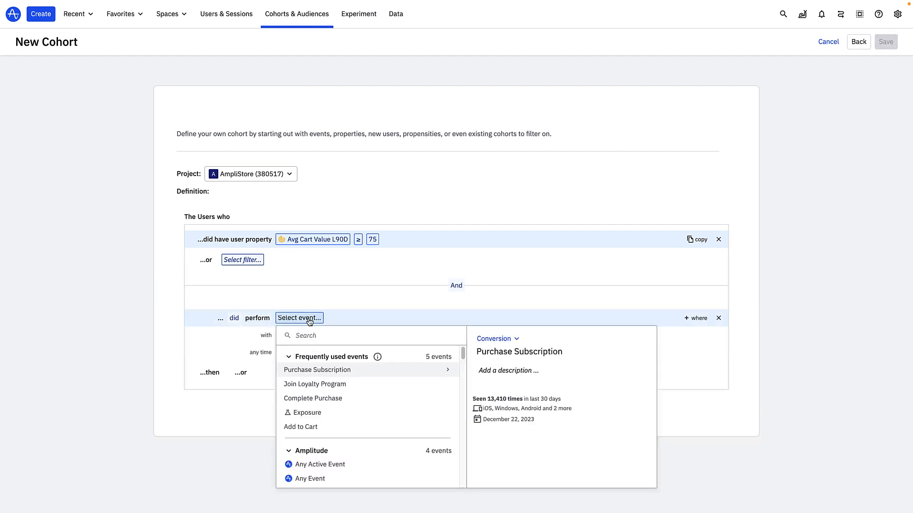
text(Add re)
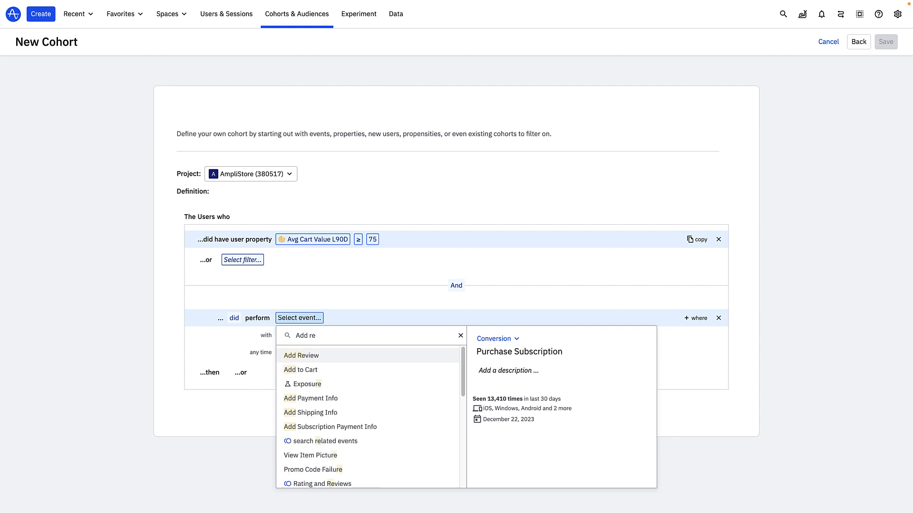
click(301, 354)
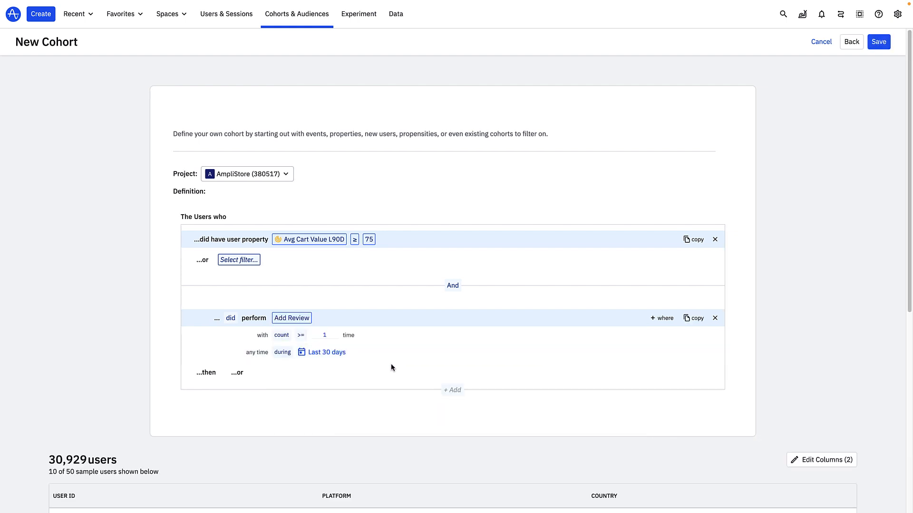
scroll(down, 3)
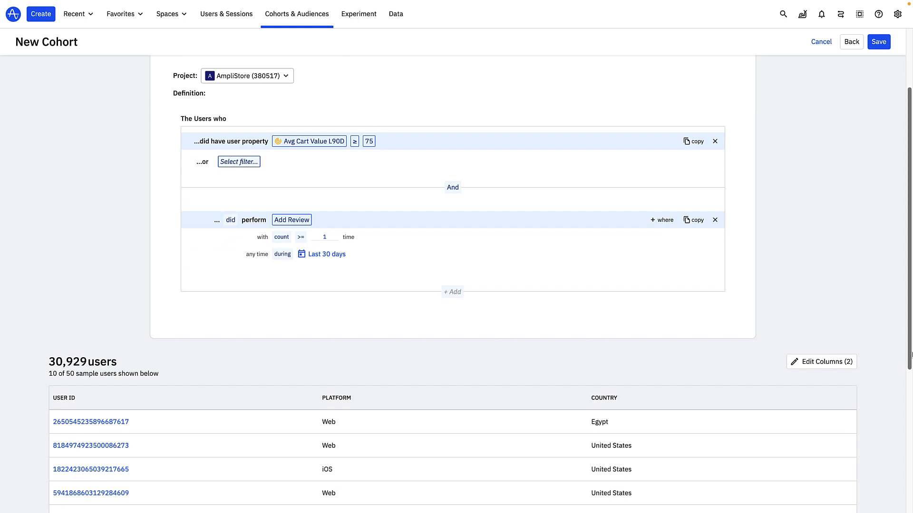
scroll(down, 3)
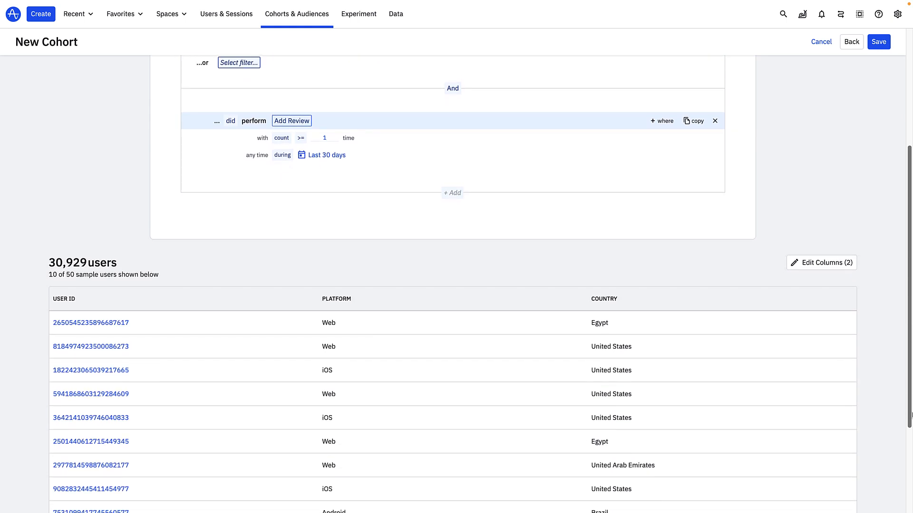
scroll(up, 3)
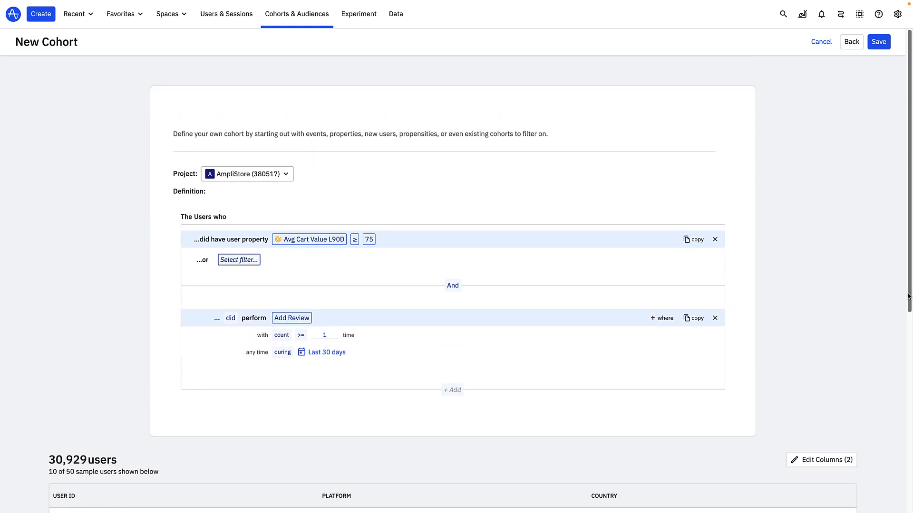
Remove the Add Review condition, leaving only Avg Cart Value L90D ≥ 75
click(715, 317)
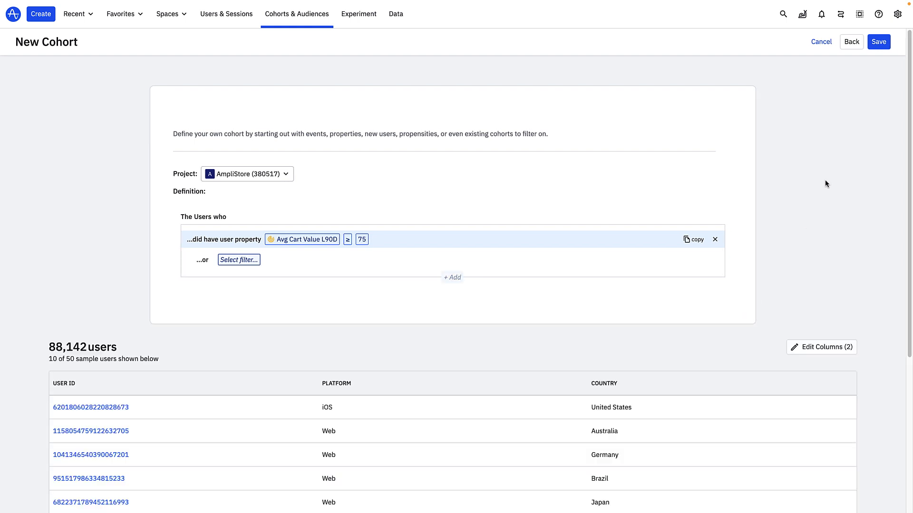
mouse_move(854, 100)
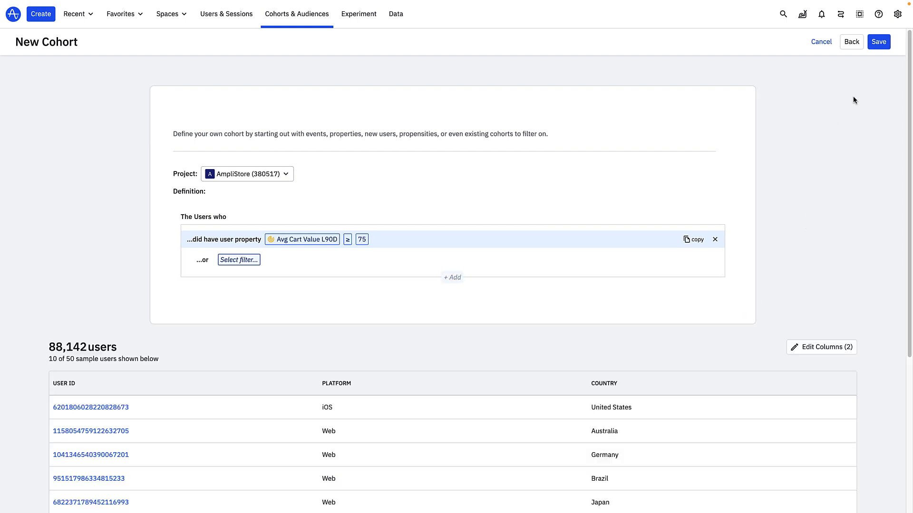
mouse_move(857, 94)
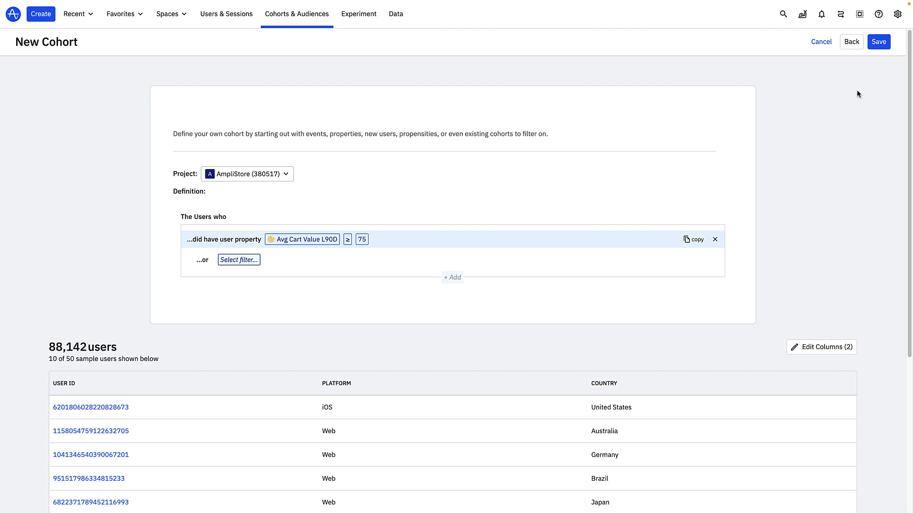
Save the cohort under the name 'Big Spenders'
click(878, 41)
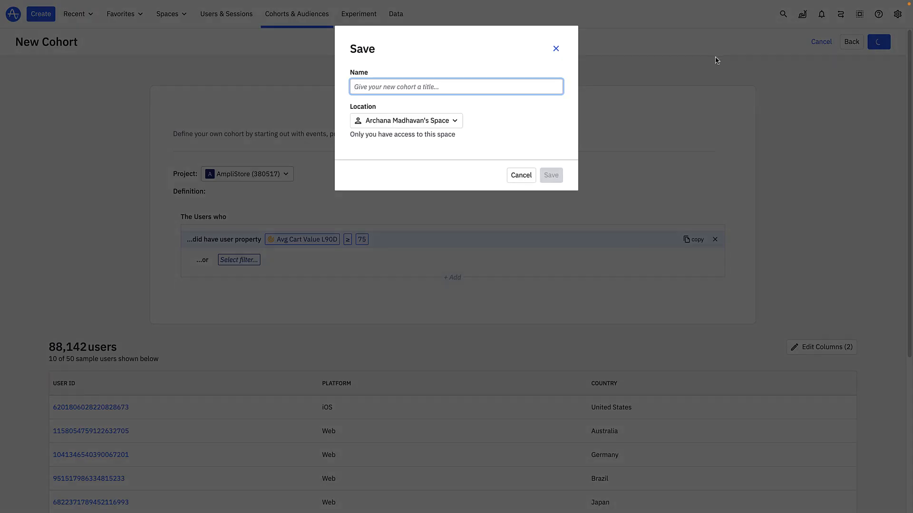
text(Big Spenders)
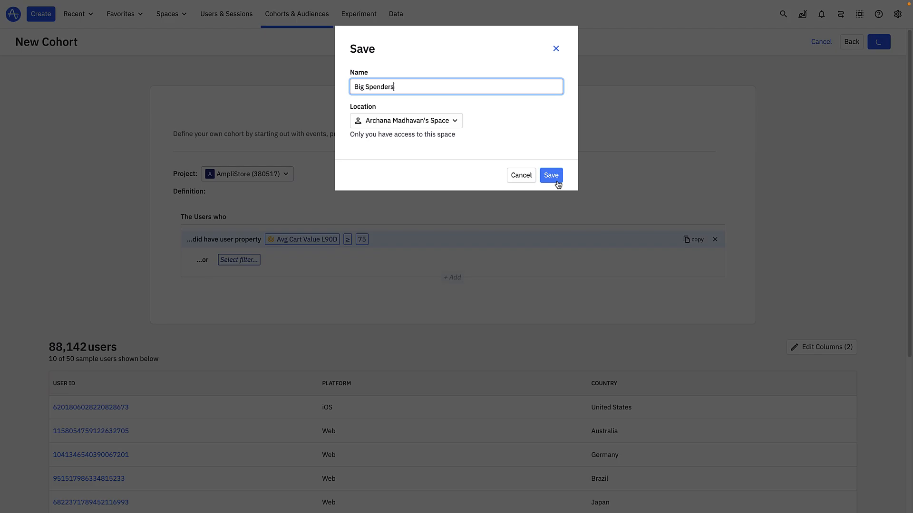
click(551, 175)
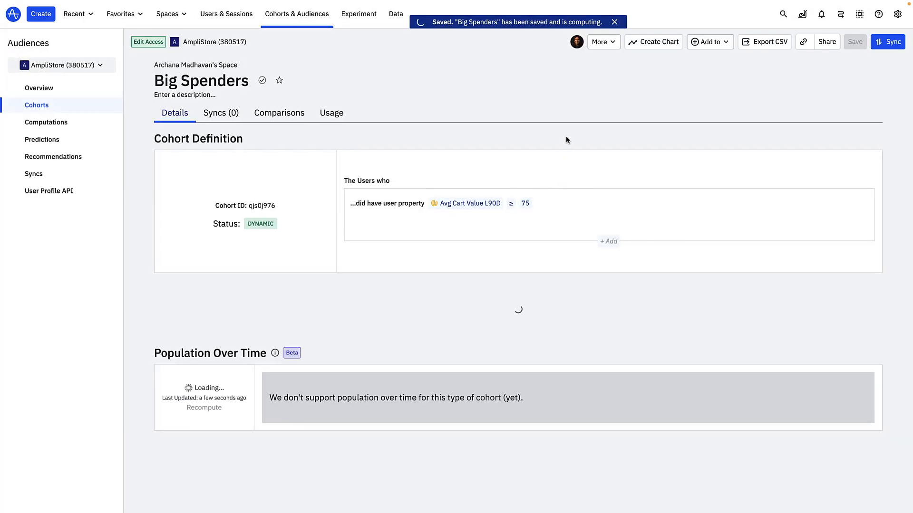